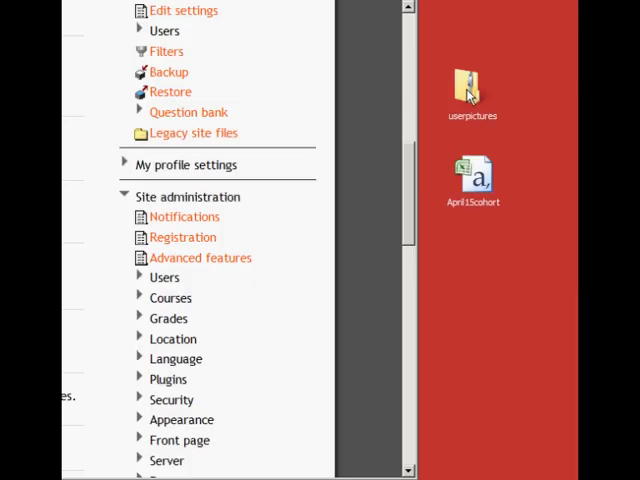
mouse_move(446, 120)
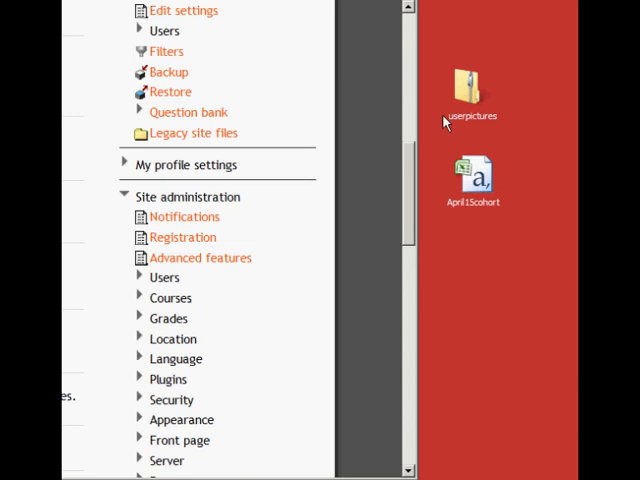
Step: Expand Site administration > Users > Accounts to show Upload users and Upload user pictures
click(164, 277)
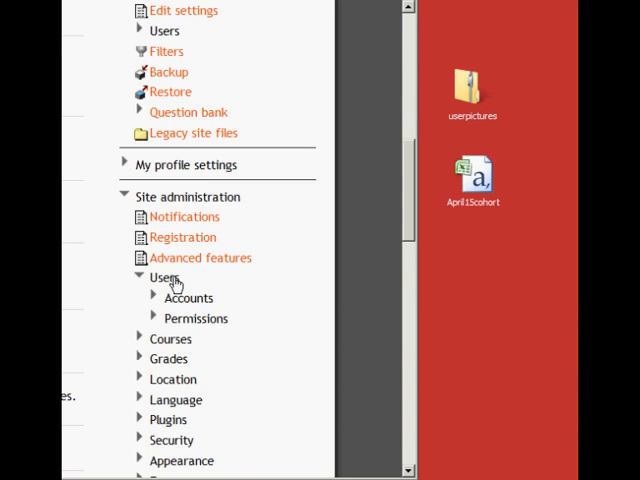
click(188, 298)
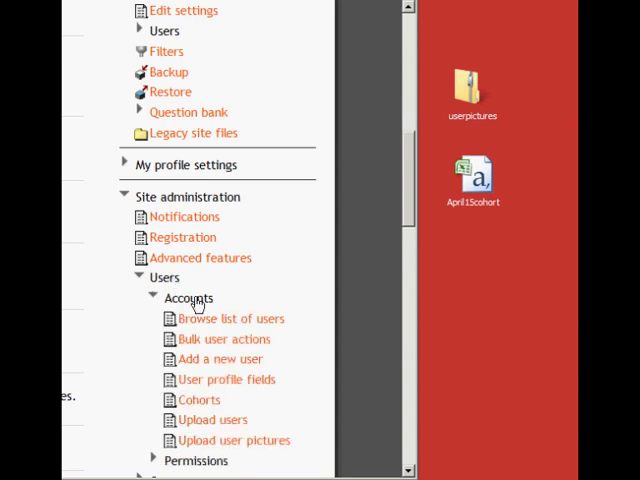
mouse_move(230, 420)
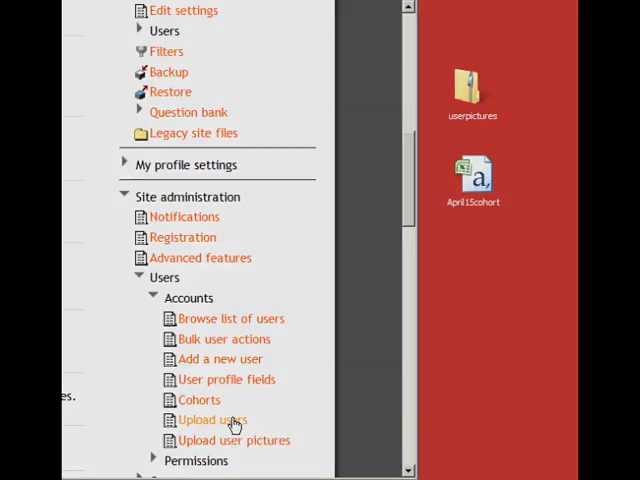
Step: Go to Upload users and drop April15cohort.csv onto its File field
click(211, 419)
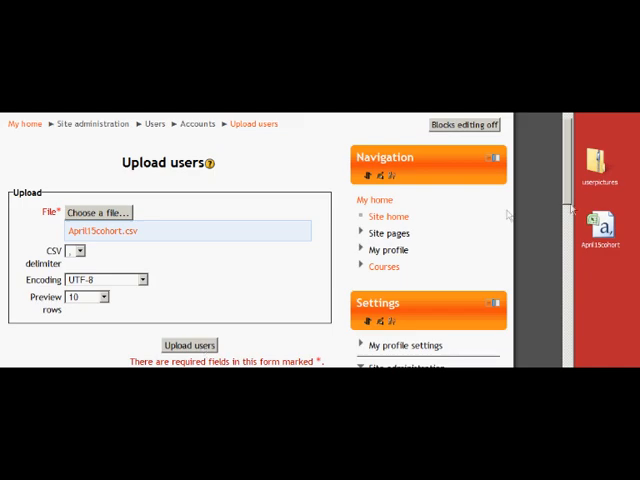
mouse_move(573, 158)
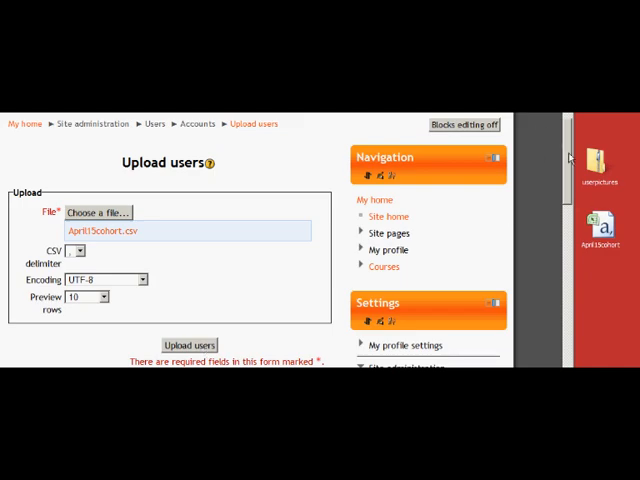
scroll(down, 3)
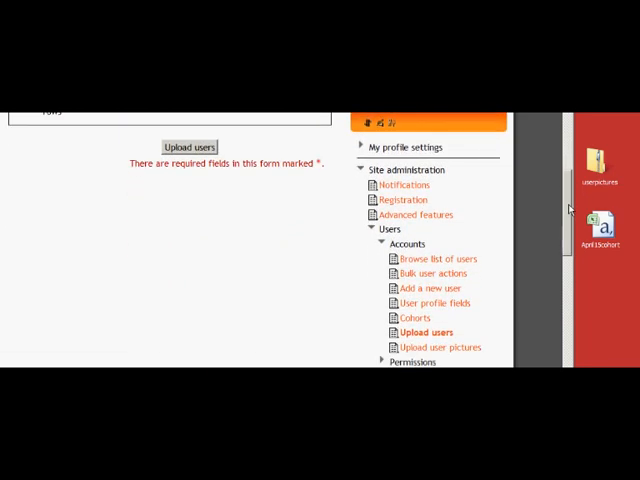
Step: Go to Upload user pictures and drop userpictures.zip onto its File field
scroll(up, 3)
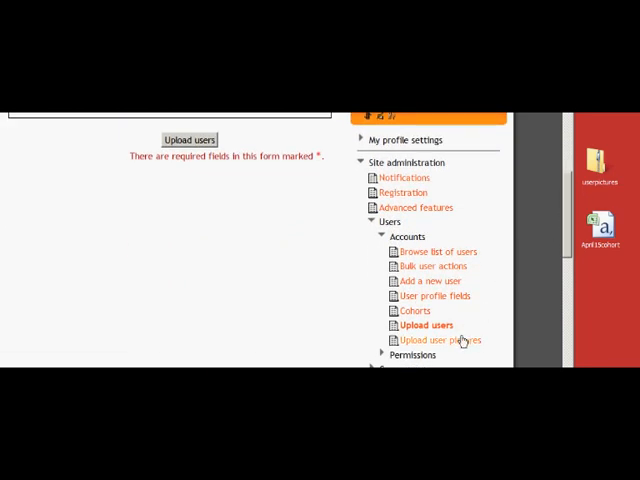
click(438, 340)
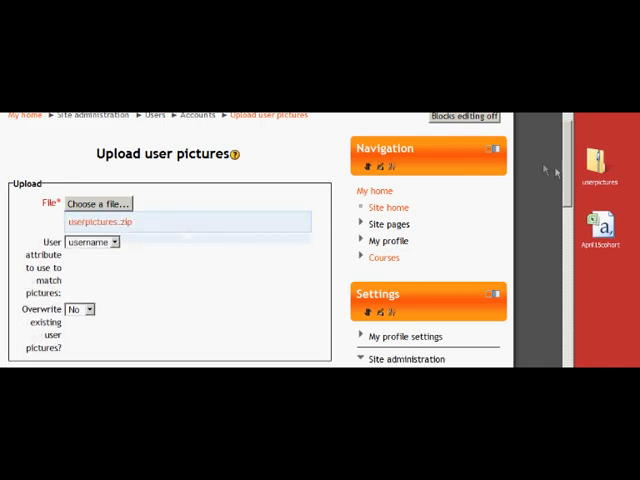
scroll(down, 3)
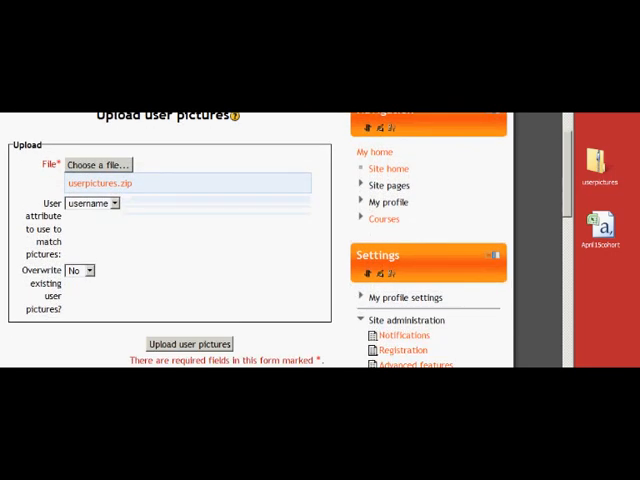